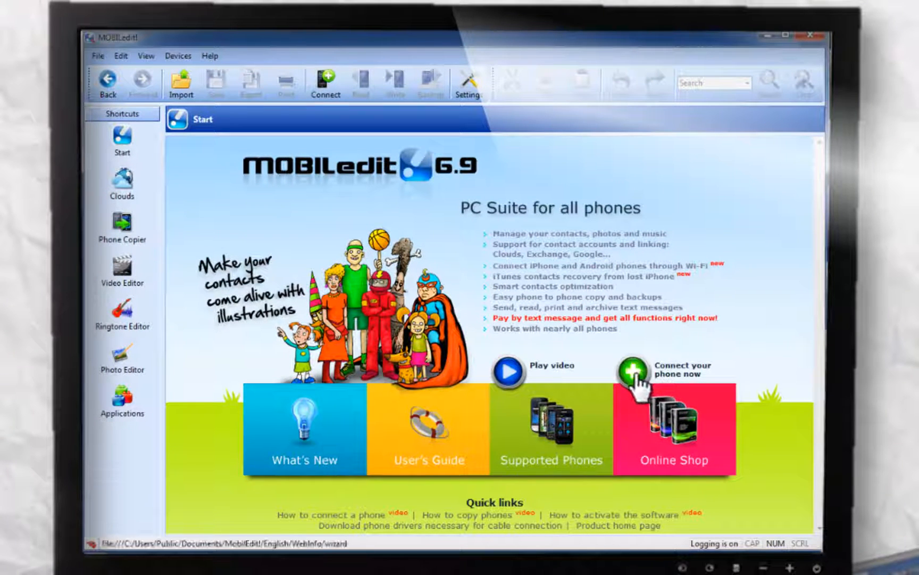
# Connect the Nokia C7-00 and show its device details with 85% battery and memory card usage
pyautogui.click(644, 387)
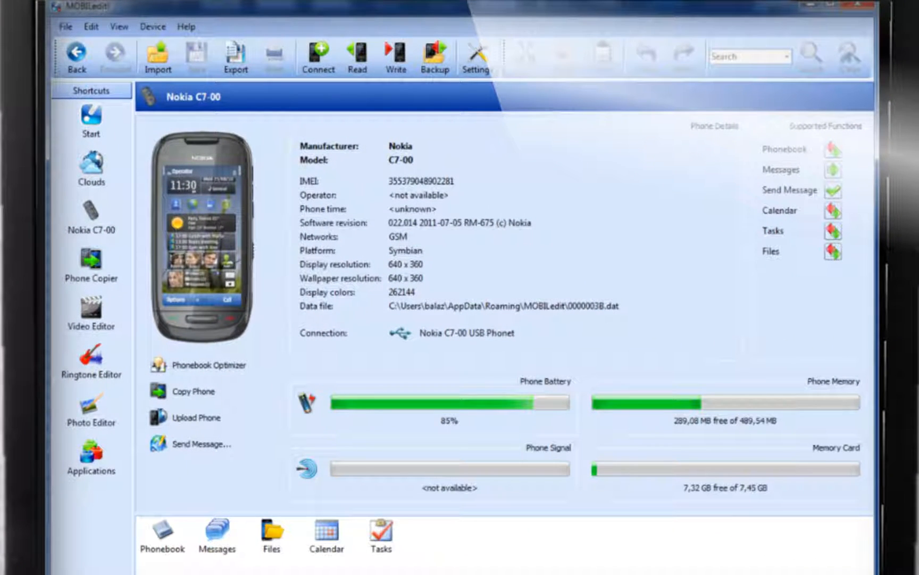
pyautogui.moveTo(170, 524)
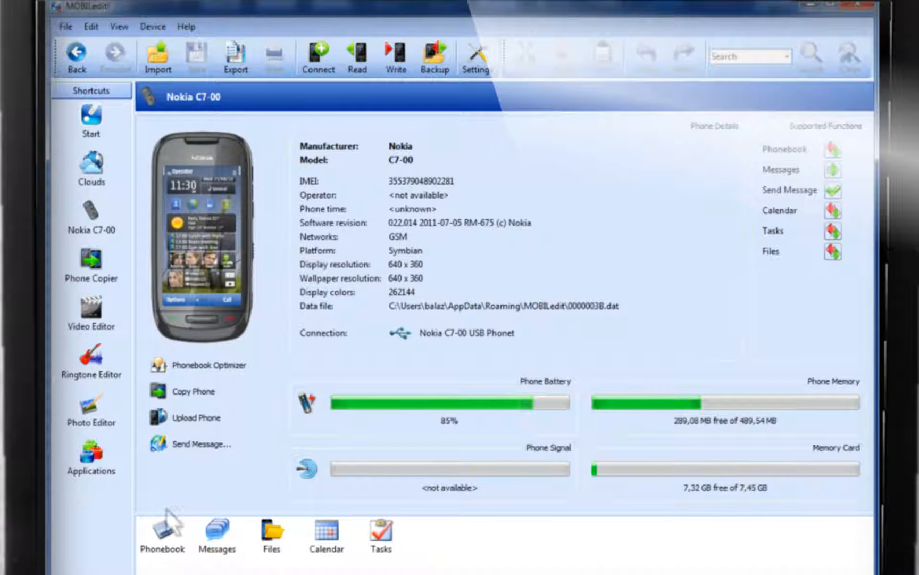
pyautogui.click(163, 536)
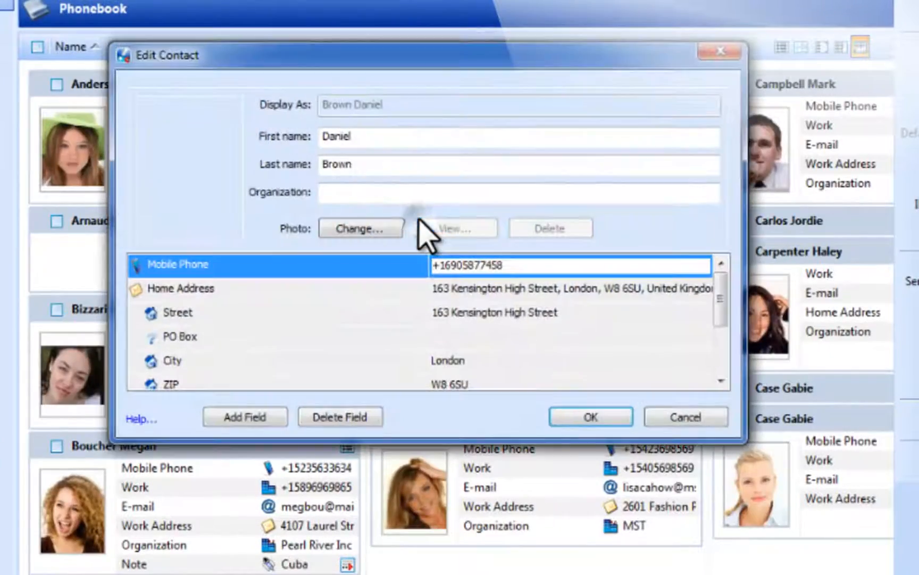
pyautogui.write('Compelsonm')
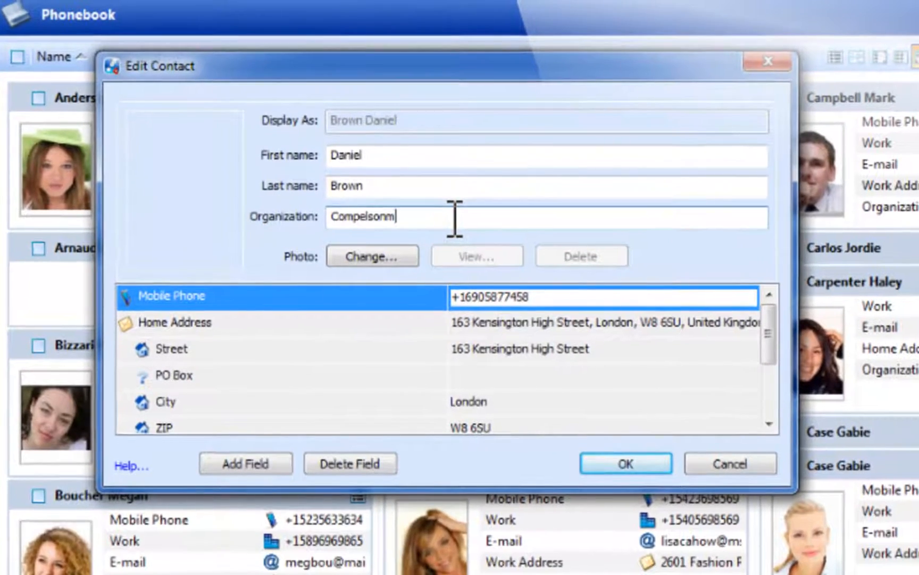
pyautogui.click(625, 463)
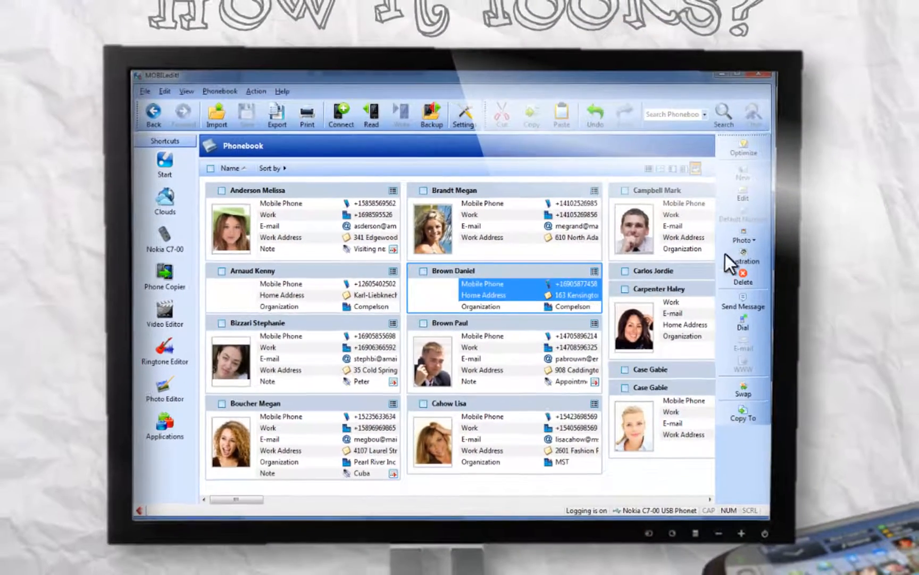
pyautogui.click(742, 261)
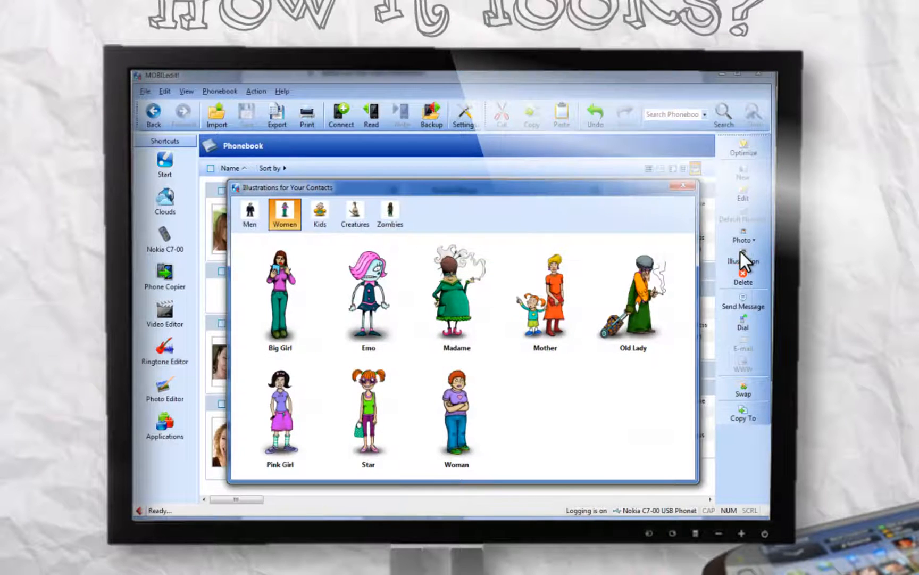
pyautogui.click(247, 212)
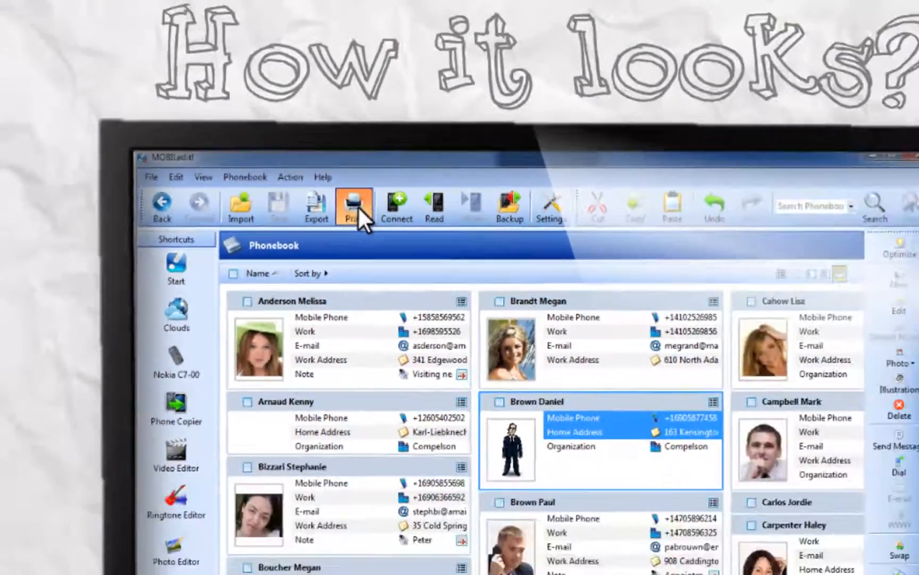
pyautogui.click(899, 250)
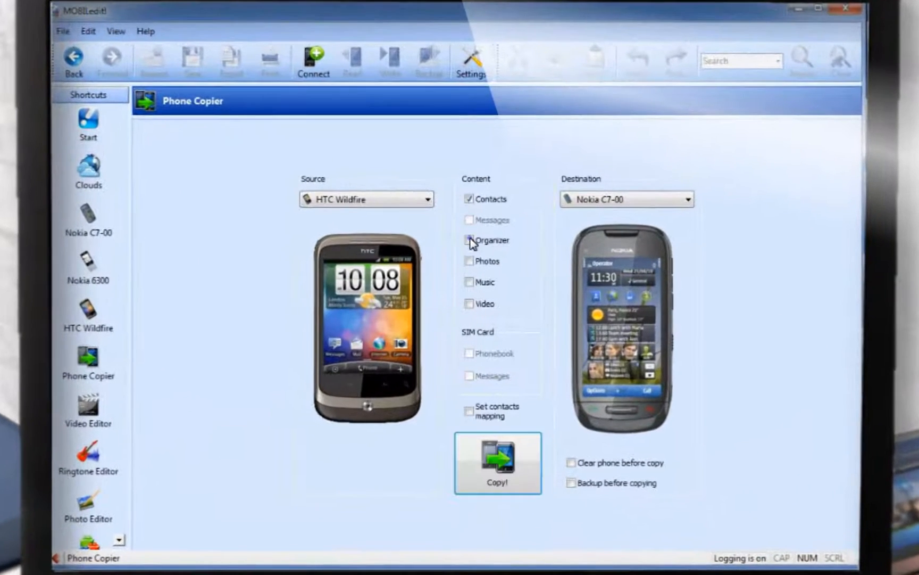
# Set the Nokia 6300's contacts to be sent to the Internet, adjusting the organizer content checkbox
pyautogui.click(498, 462)
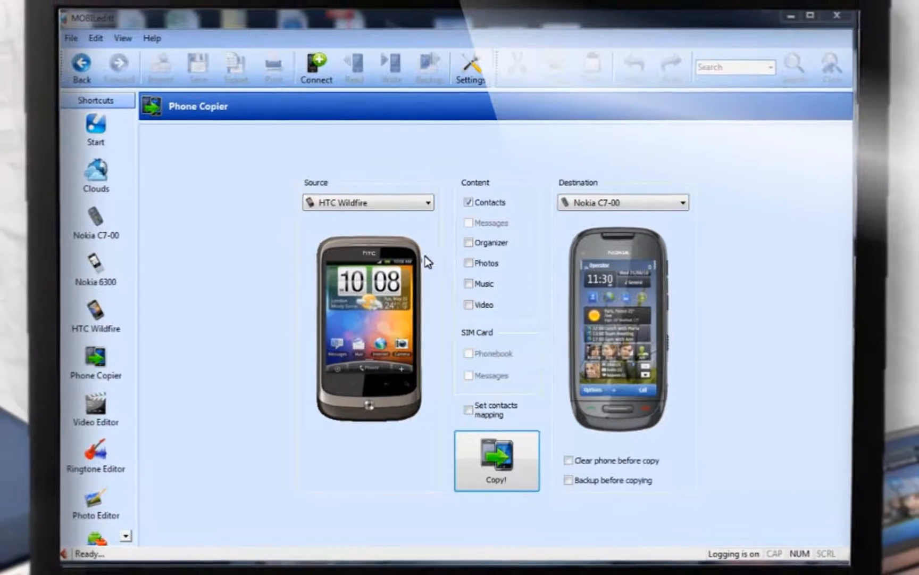
pyautogui.click(639, 230)
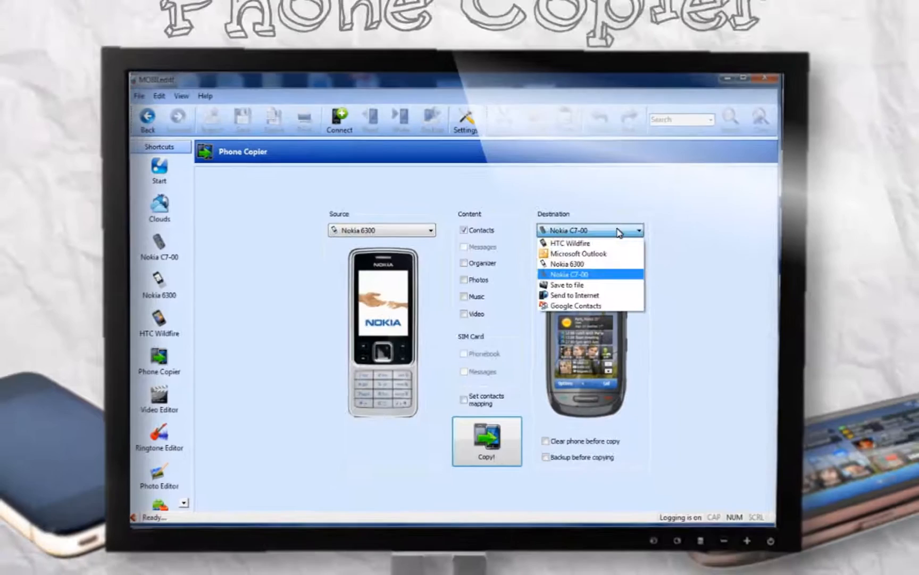
pyautogui.click(576, 295)
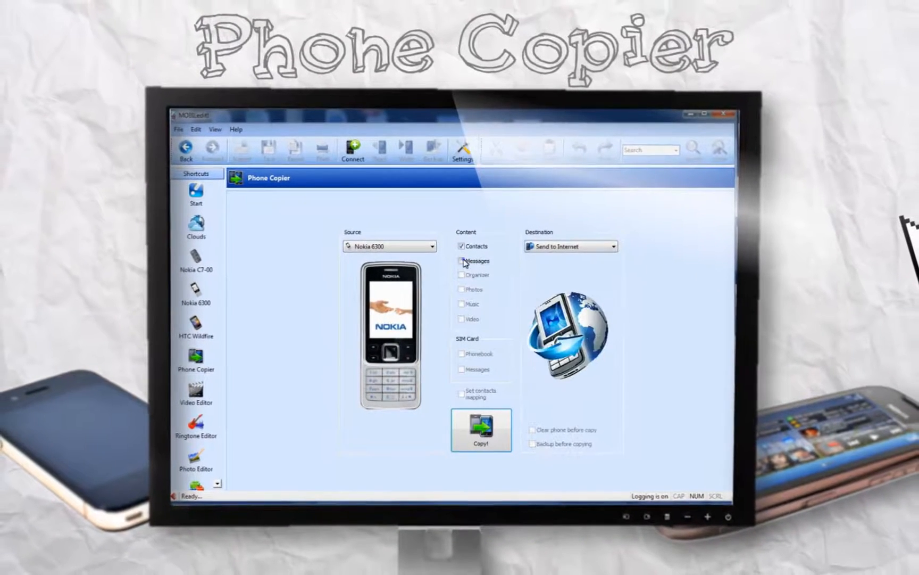
pyautogui.click(462, 260)
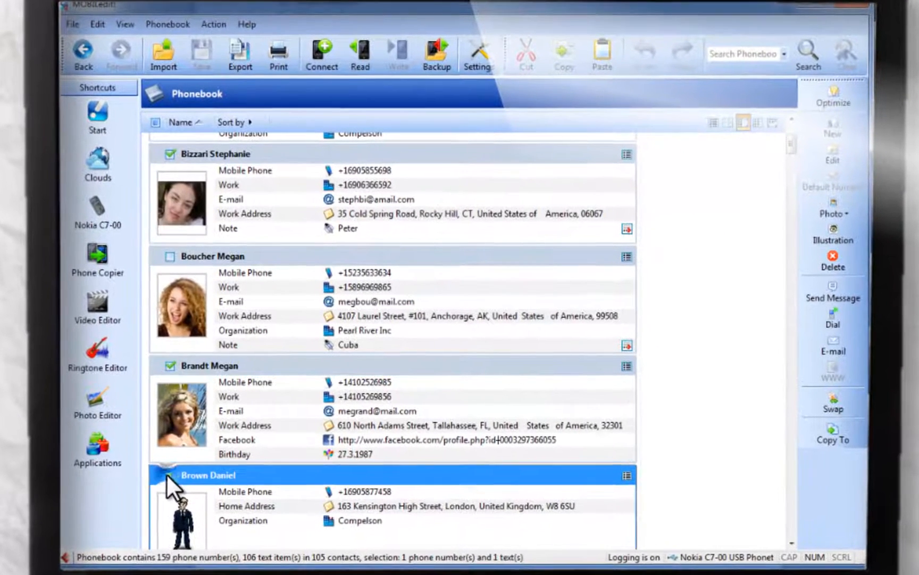
pyautogui.click(832, 298)
pyautogui.write('Hi guys, sushi toni')
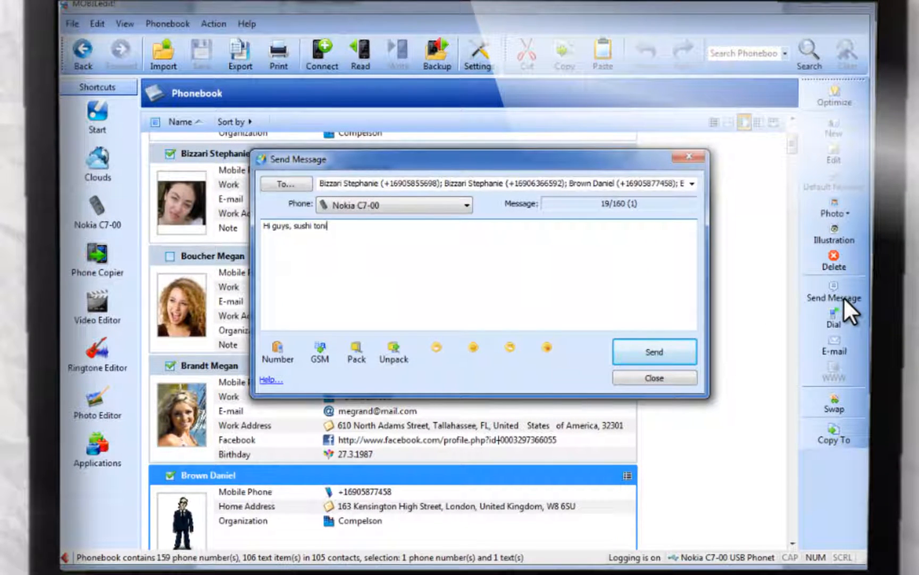
pyautogui.press('ctrl+v')
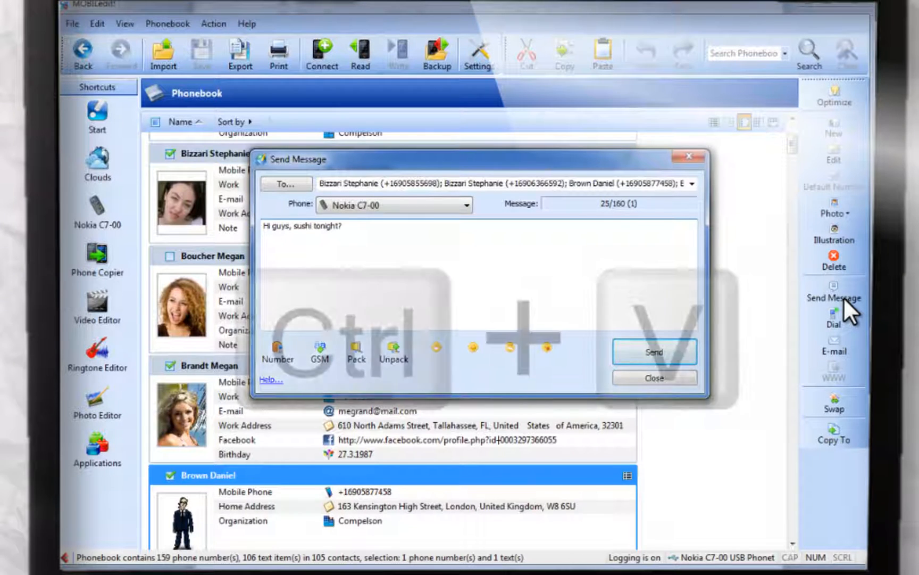
pyautogui.press('ctrl+v')
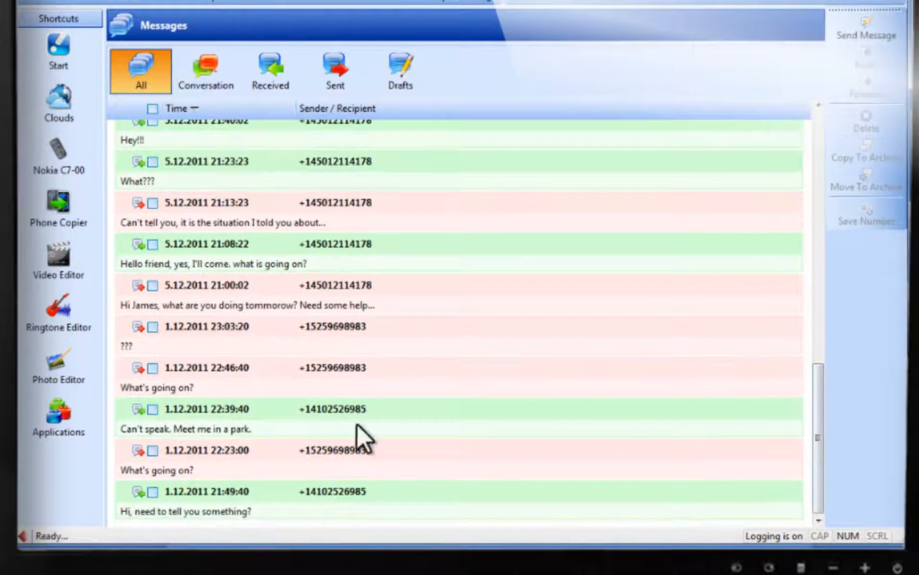
# View the Conversation message layout, then return to the All list showing contact names
pyautogui.click(205, 71)
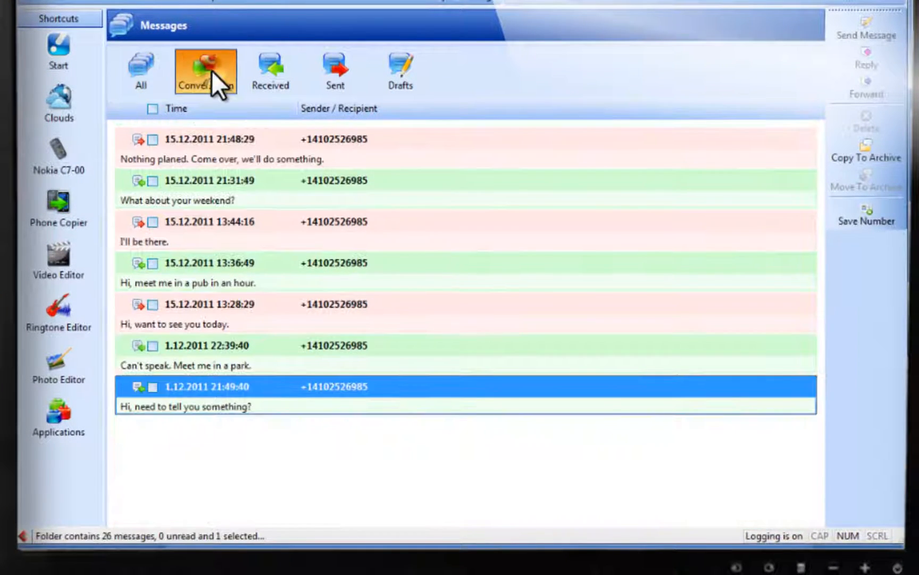
pyautogui.click(336, 71)
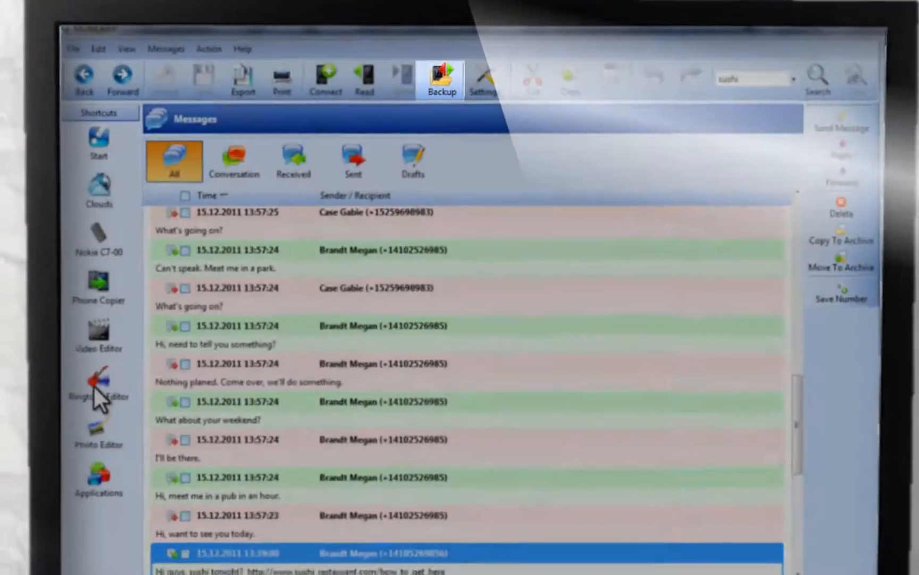
# Preview the 2:52 excerpt of when you smiling.mp3 and save it as a ringtone to the Nokia C7-00
pyautogui.click(99, 381)
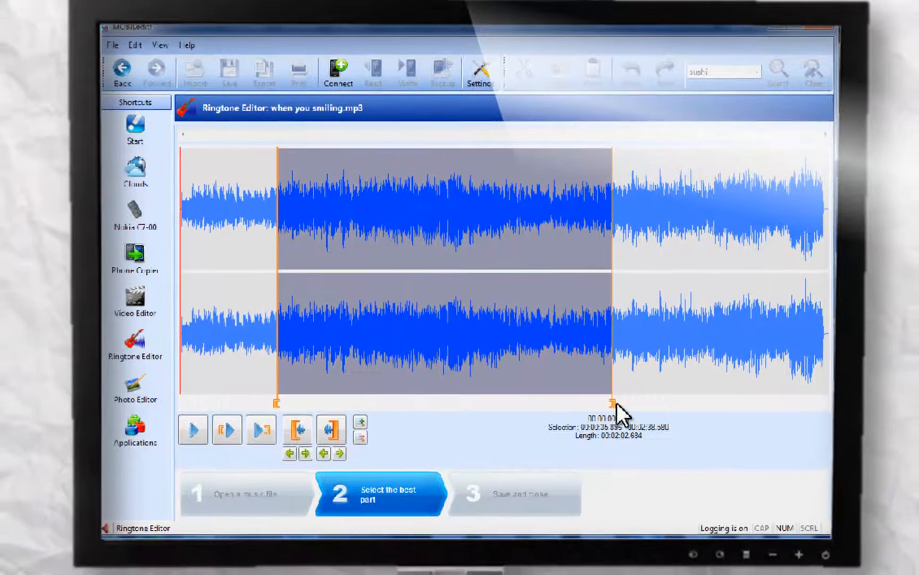
pyautogui.click(193, 430)
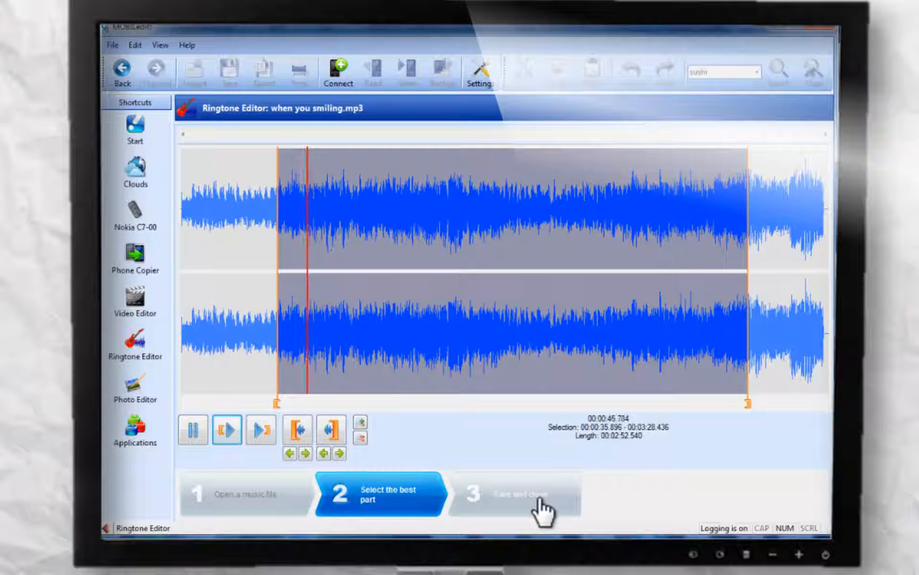
pyautogui.click(521, 493)
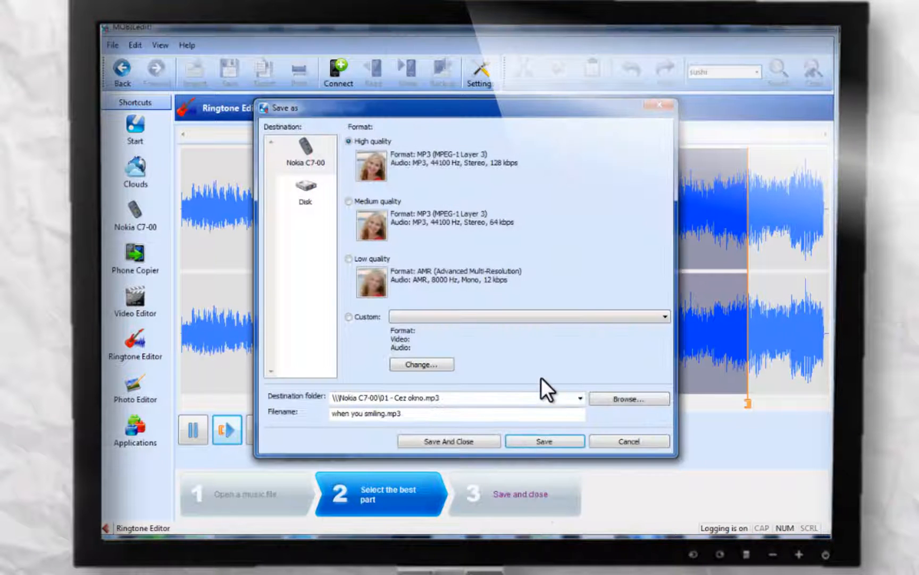
pyautogui.click(543, 440)
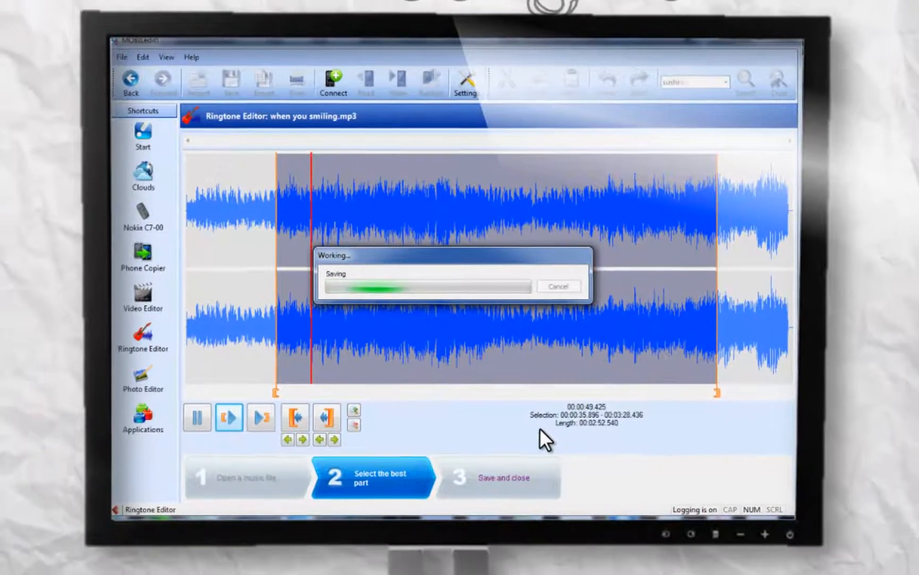